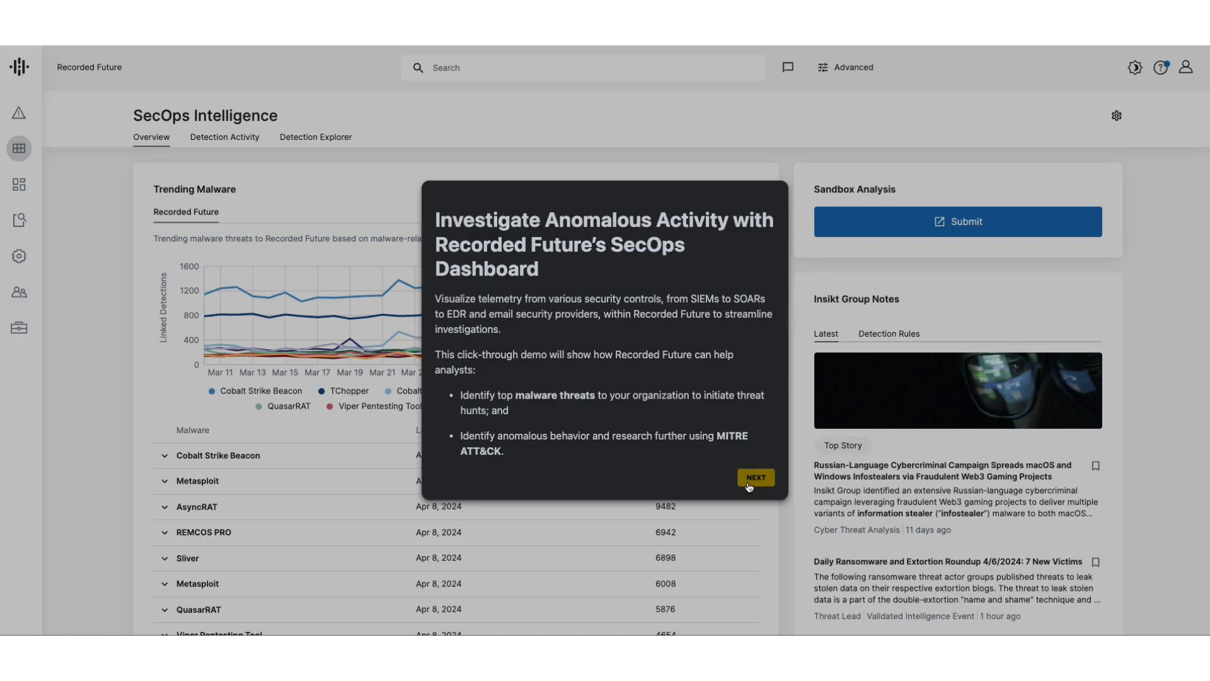
Start the SecOps dashboard tour and advance past the Trending Malware timeline explanation
{"action": "left_click", "coordinate": [755, 478]}
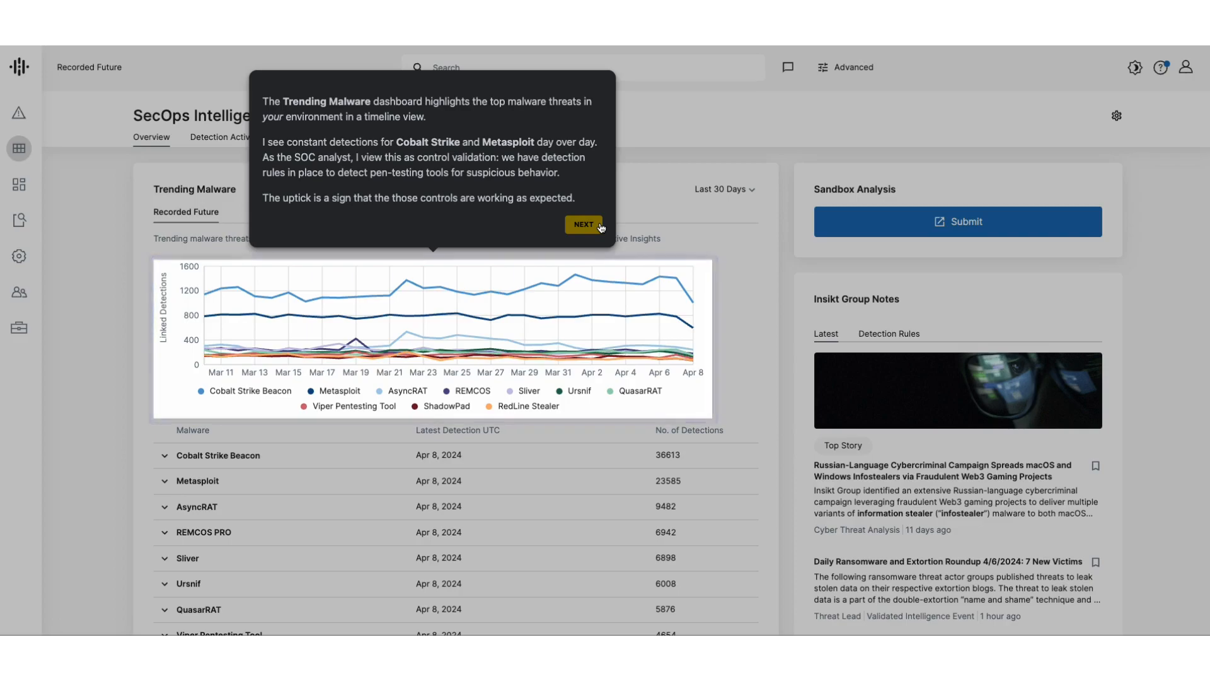
{"action": "left_click", "coordinate": [584, 224]}
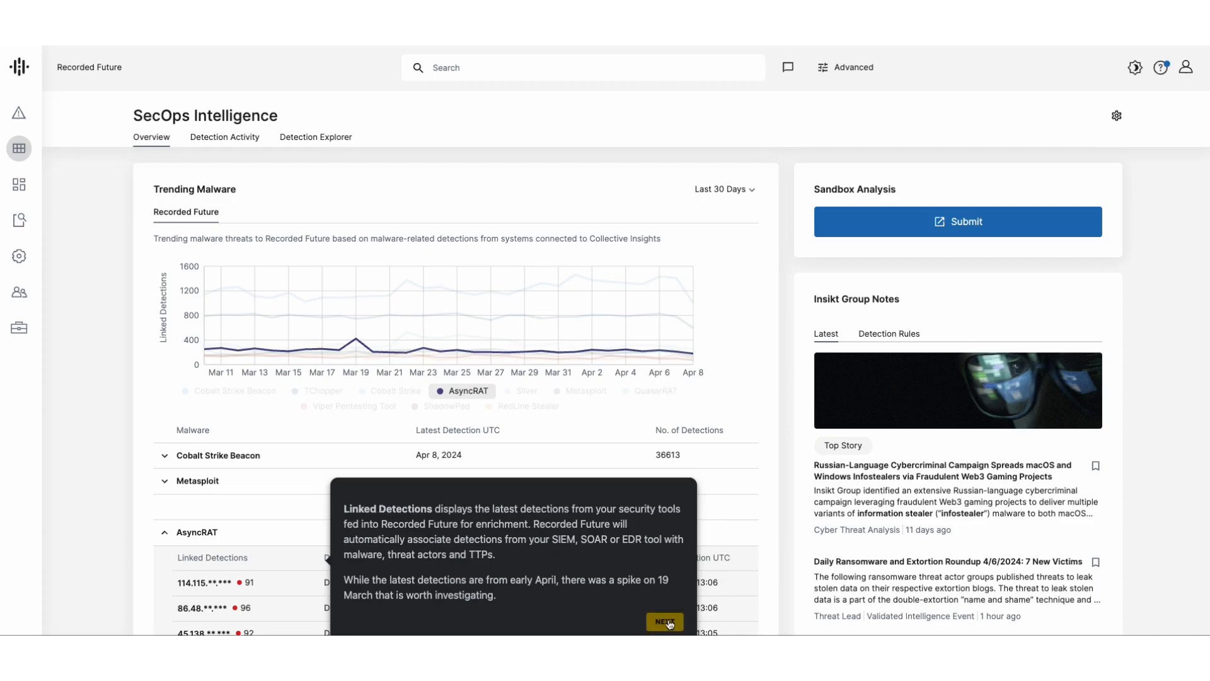
Advance past AsyncRAT's Linked Detections tip to its SNORT, Sigma and YARA rule recommendations
{"action": "left_click", "coordinate": [663, 622]}
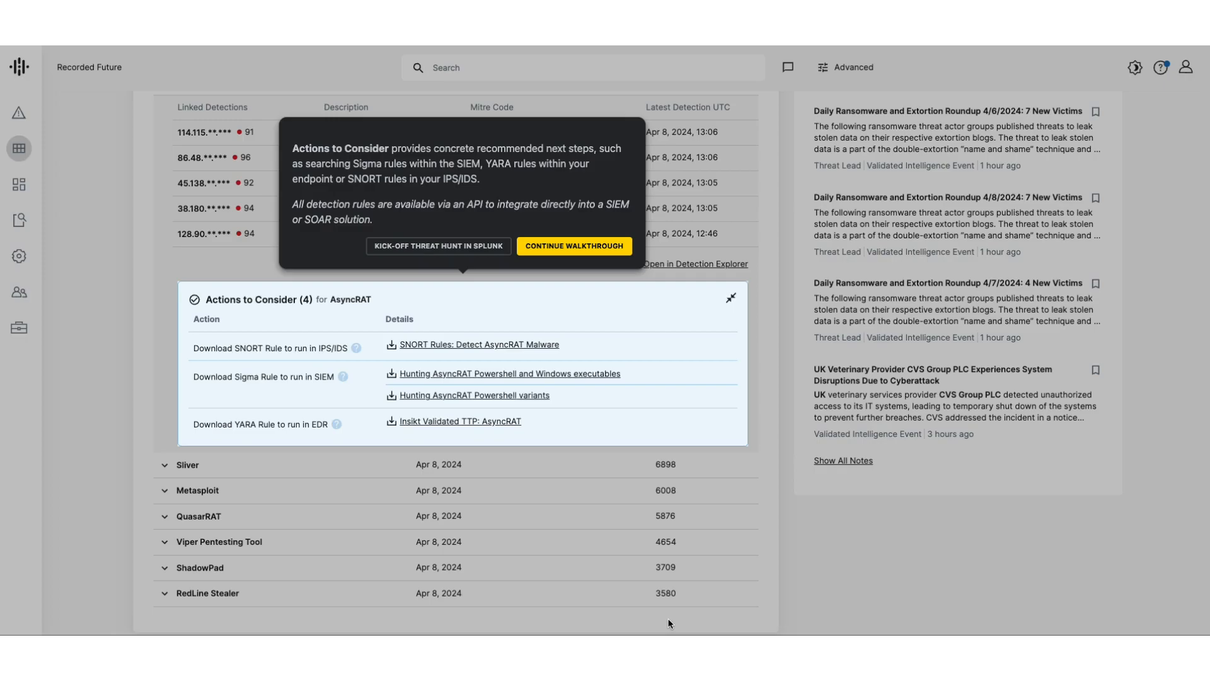
Open the 114.115.**.*** intelligence card (risk 99, C&C server) and step through AI Insights tips
{"action": "left_click", "coordinate": [574, 247]}
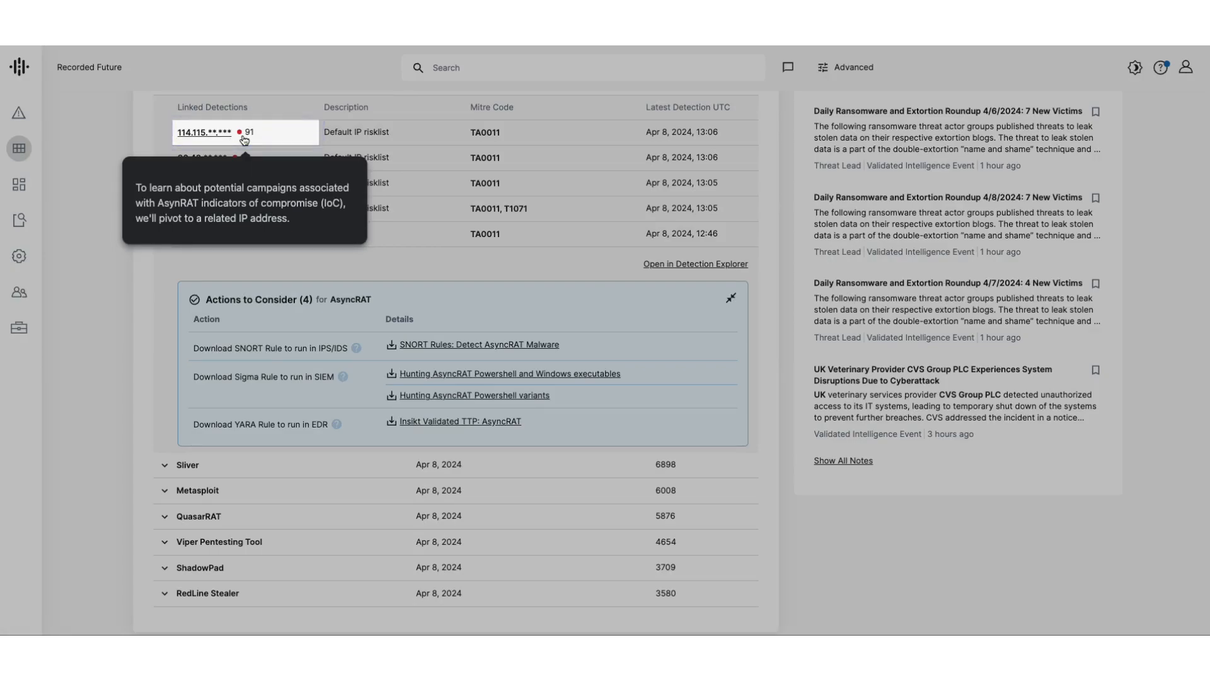
{"action": "left_click", "coordinate": [206, 132]}
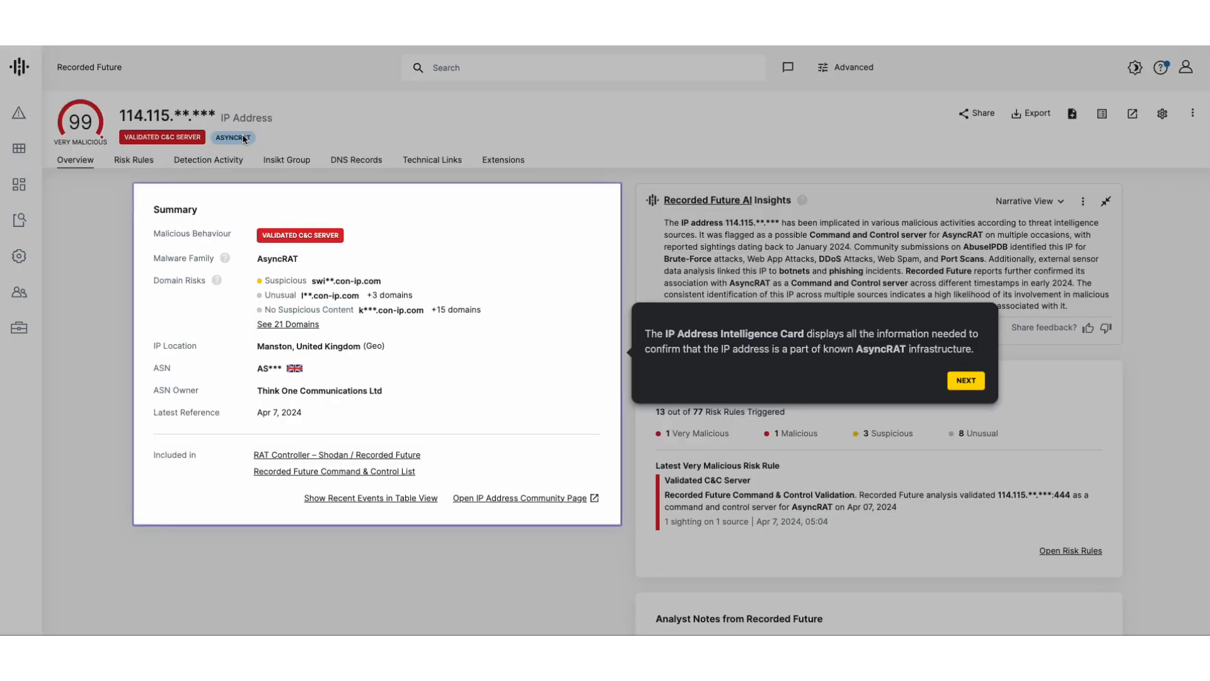
{"action": "mouse_move", "coordinate": [374, 340]}
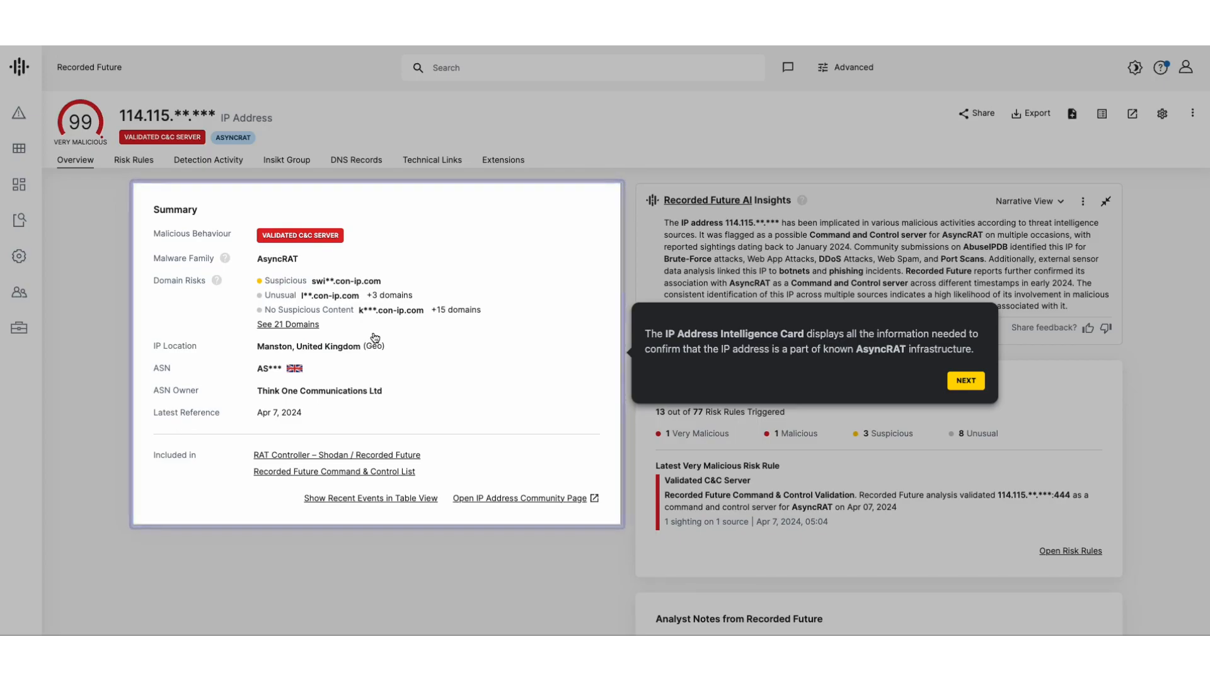
{"action": "left_click", "coordinate": [965, 381]}
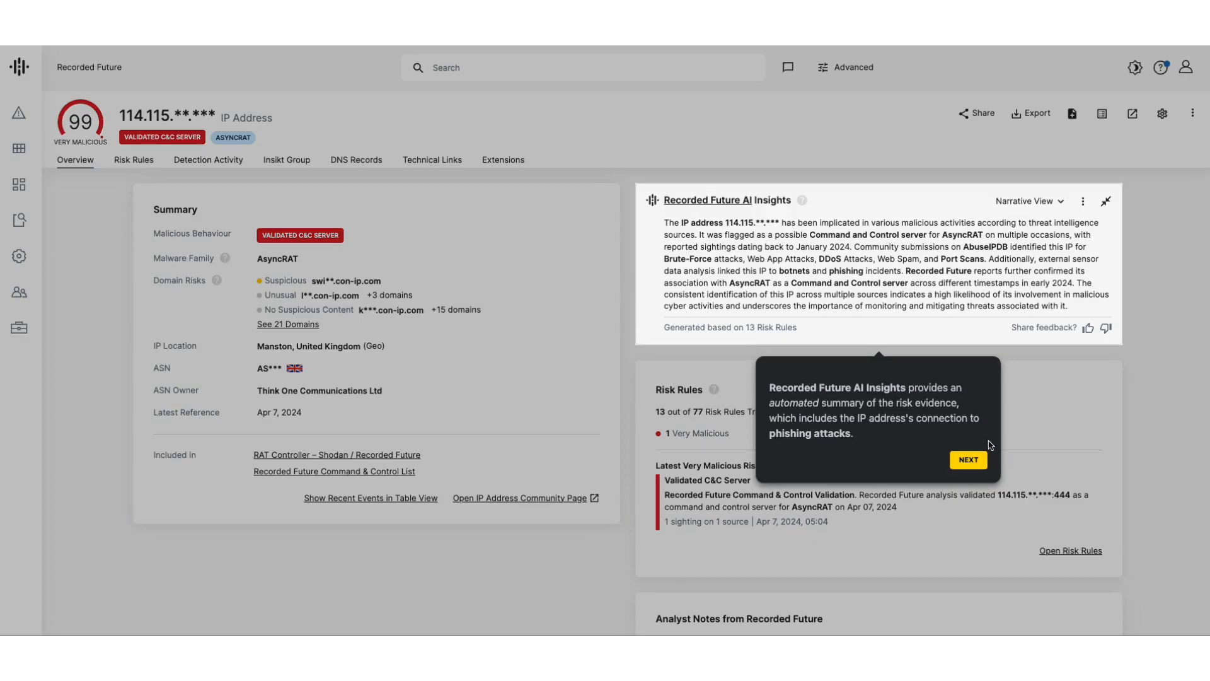
{"action": "left_click", "coordinate": [968, 459]}
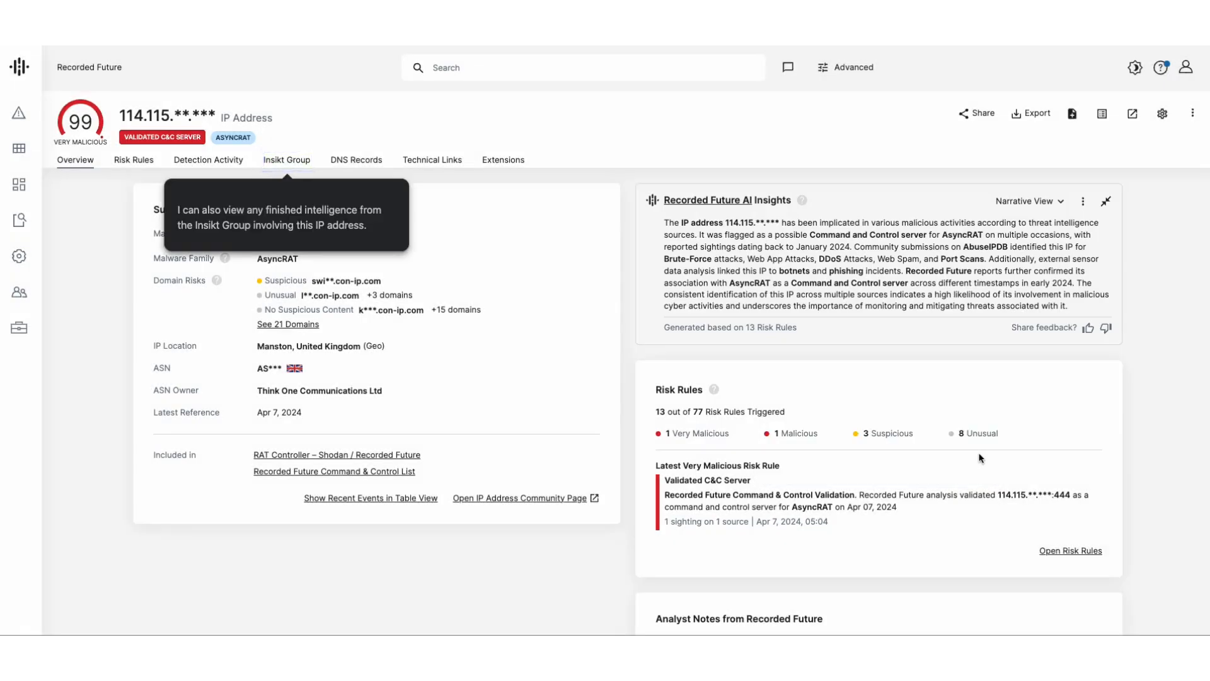
{"action": "mouse_move", "coordinate": [286, 159]}
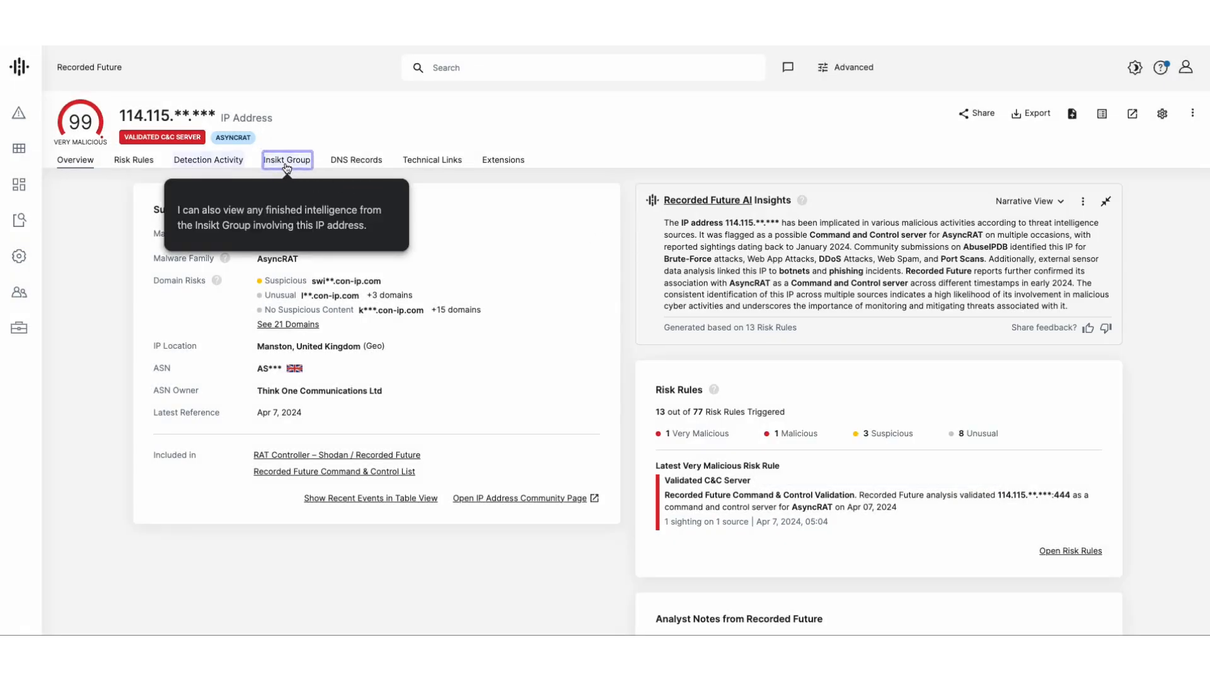
Review the Insikt Group notes linking the IP to TAG-66 and their research links tips
{"action": "left_click", "coordinate": [286, 159]}
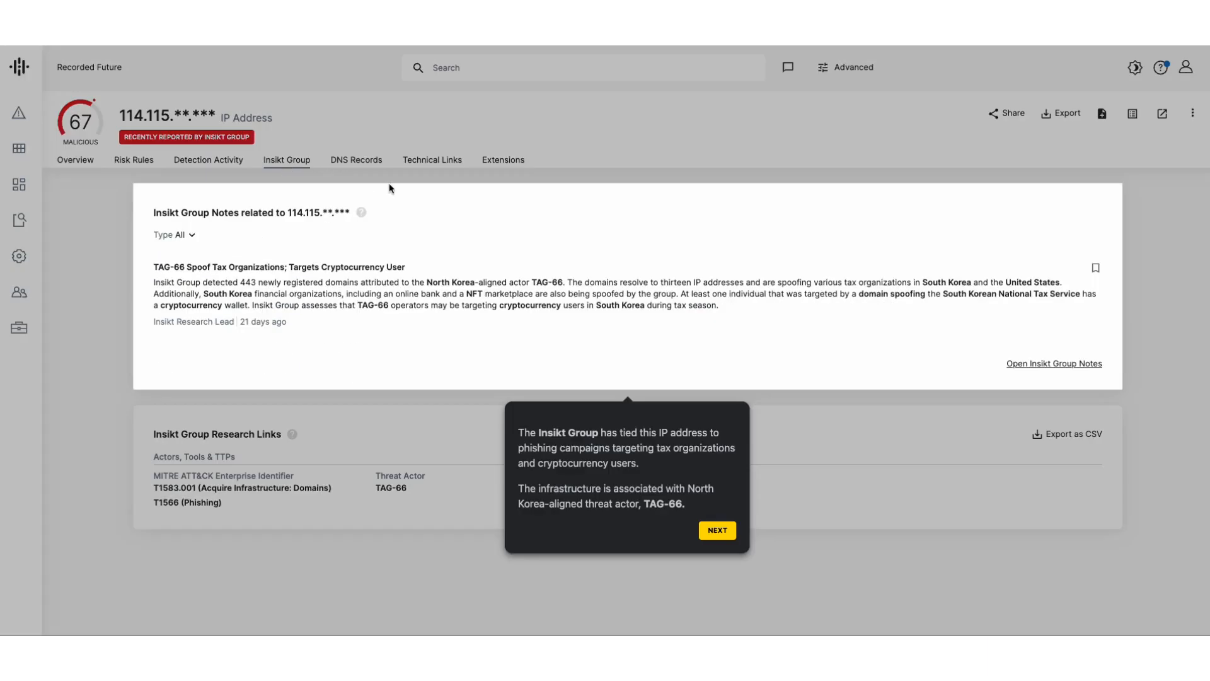
{"action": "mouse_move", "coordinate": [738, 536]}
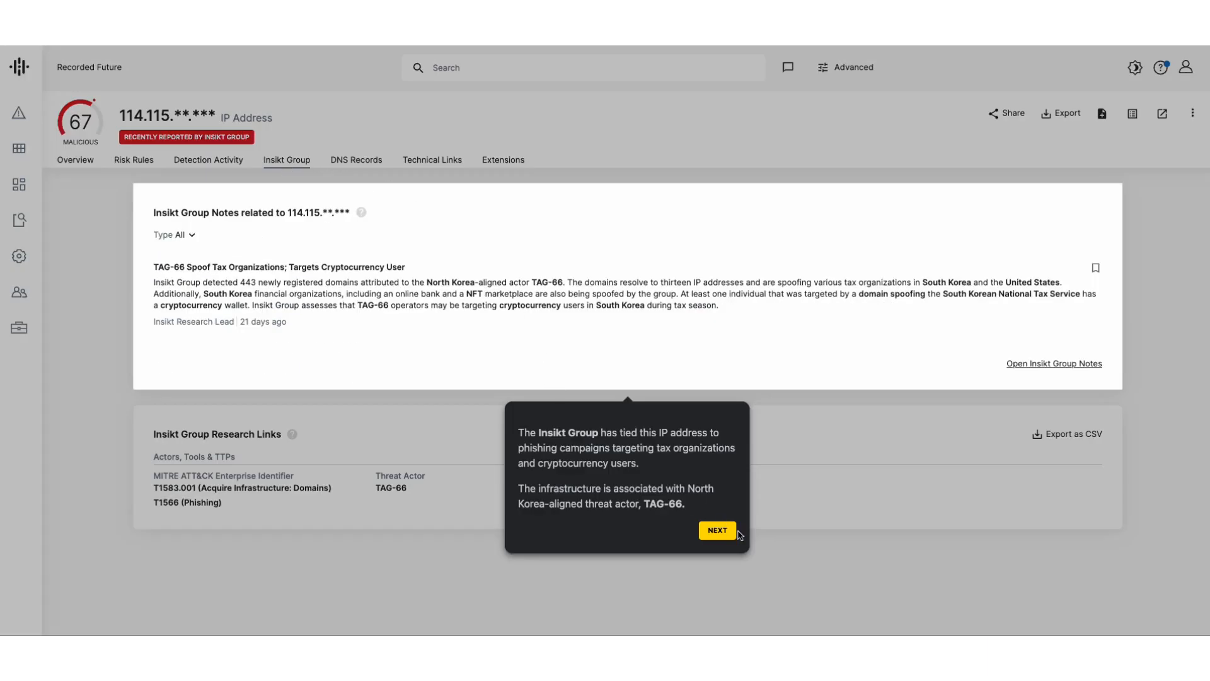
{"action": "left_click", "coordinate": [718, 530]}
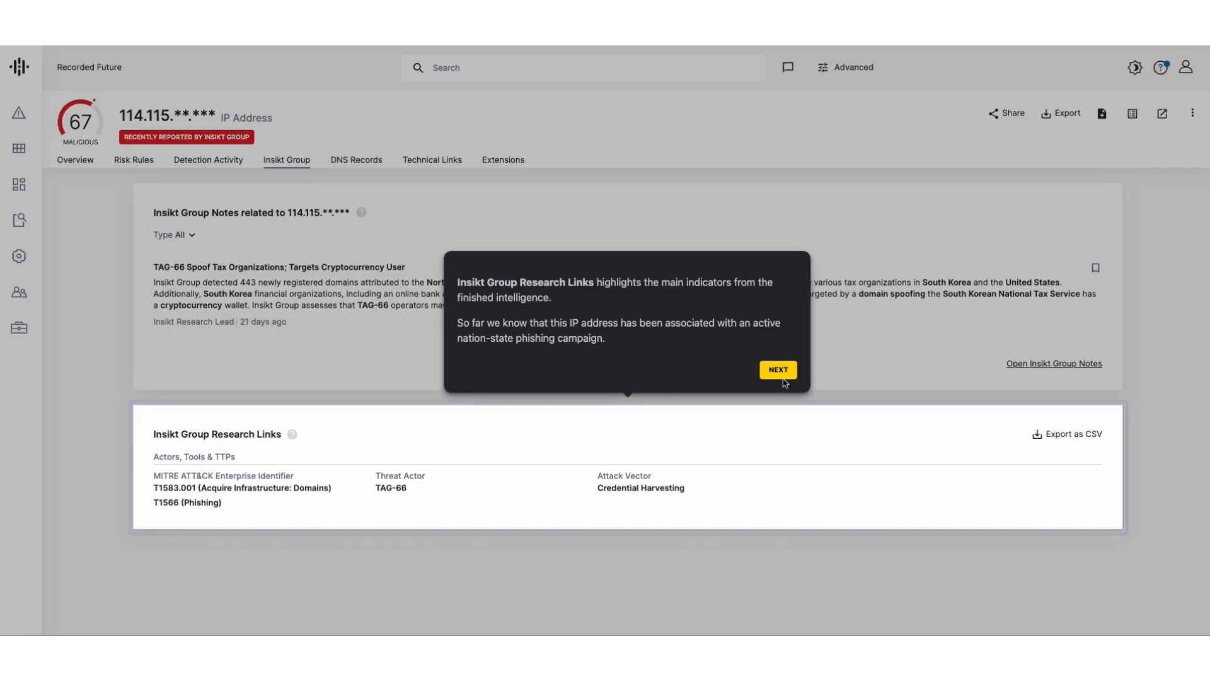
{"action": "left_click", "coordinate": [777, 368]}
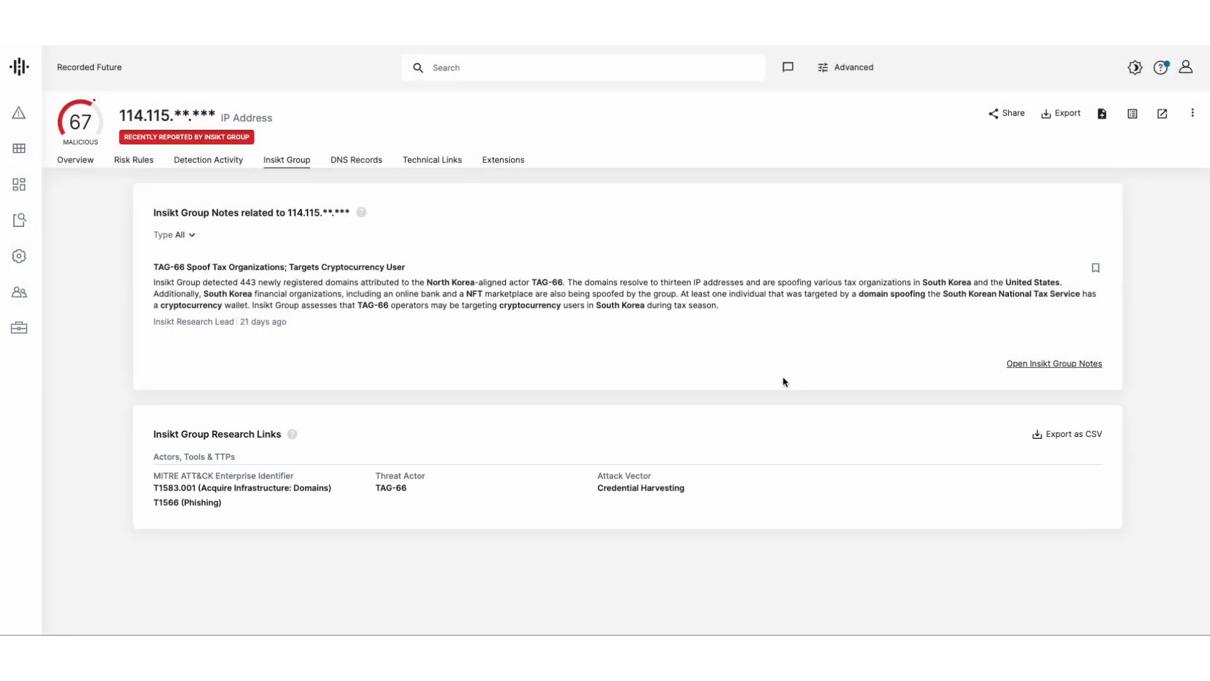
{"action": "mouse_move", "coordinate": [208, 159]}
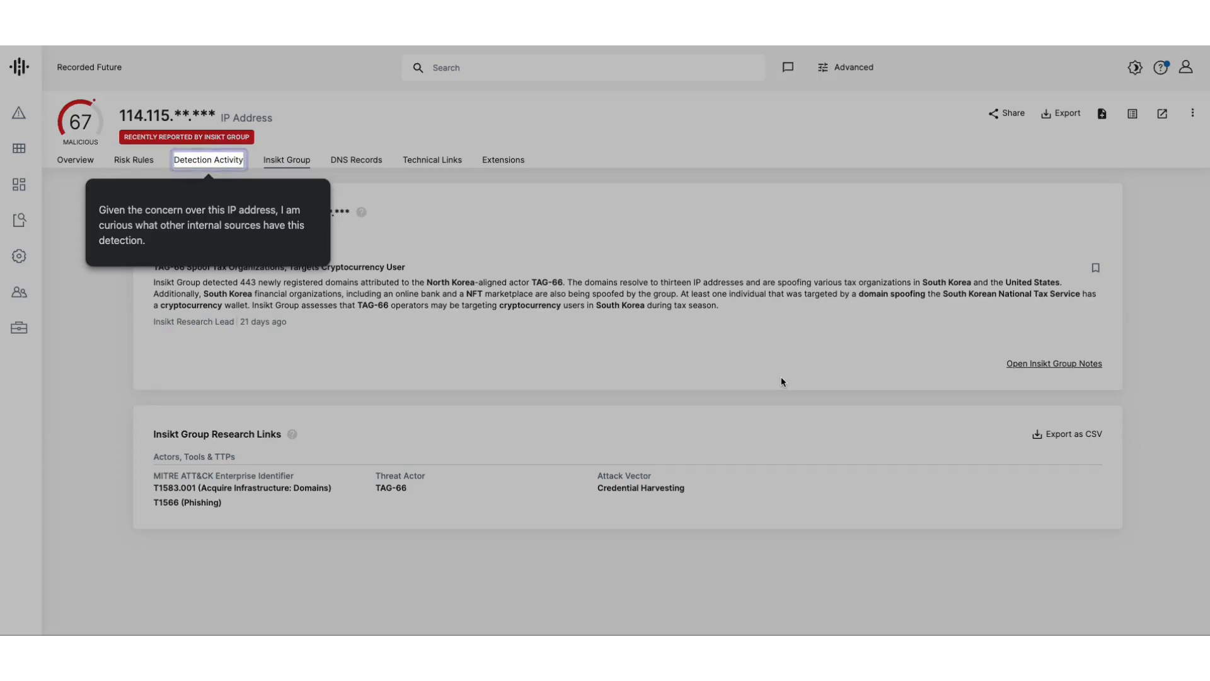
Open MITRE Detection Activity and drill into the Phishing technique tile
{"action": "left_click", "coordinate": [18, 148]}
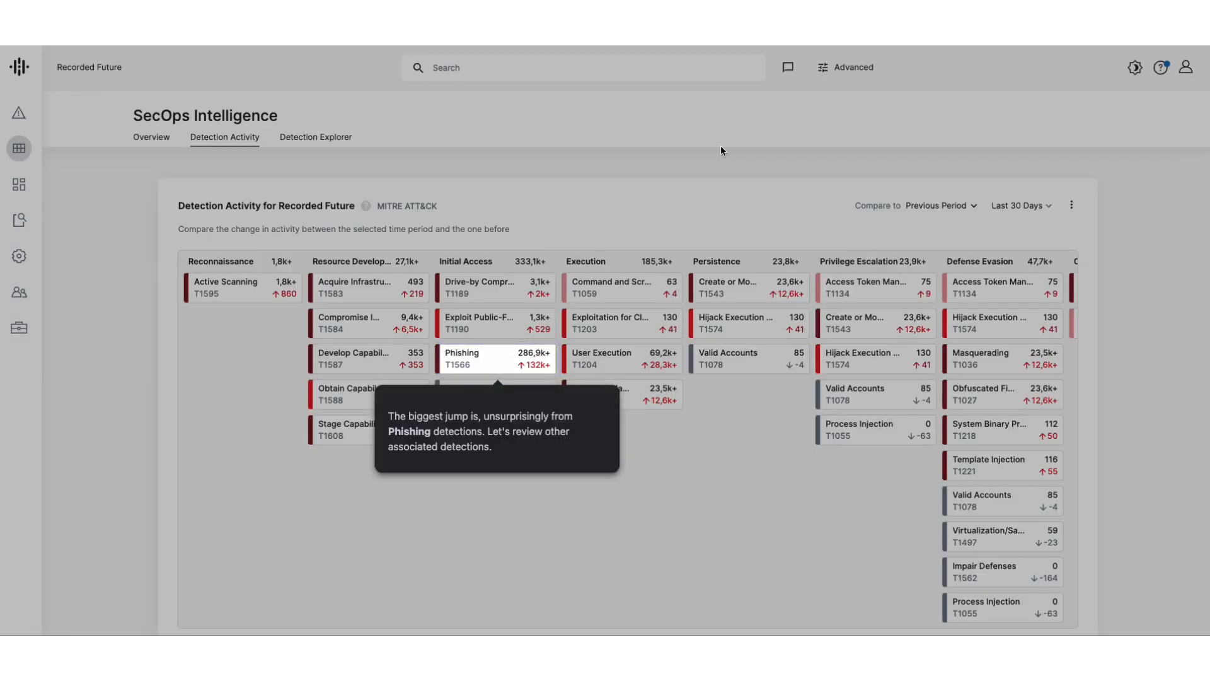
{"action": "mouse_move", "coordinate": [538, 363]}
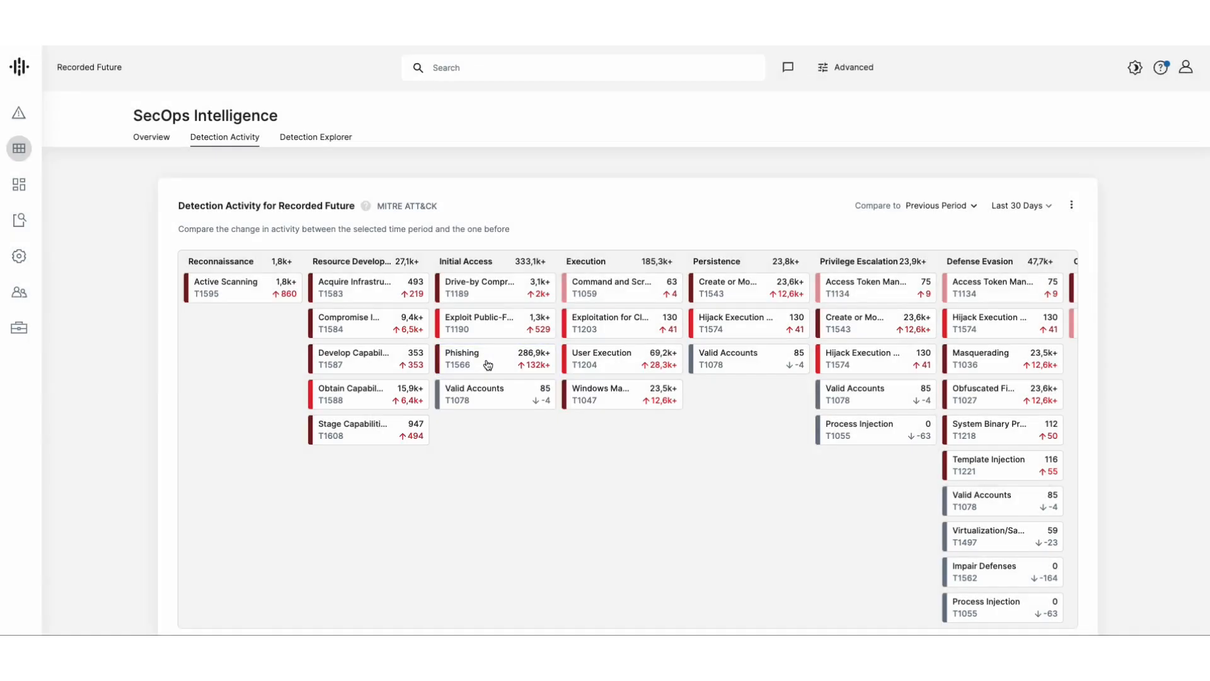
{"action": "left_click", "coordinate": [462, 357]}
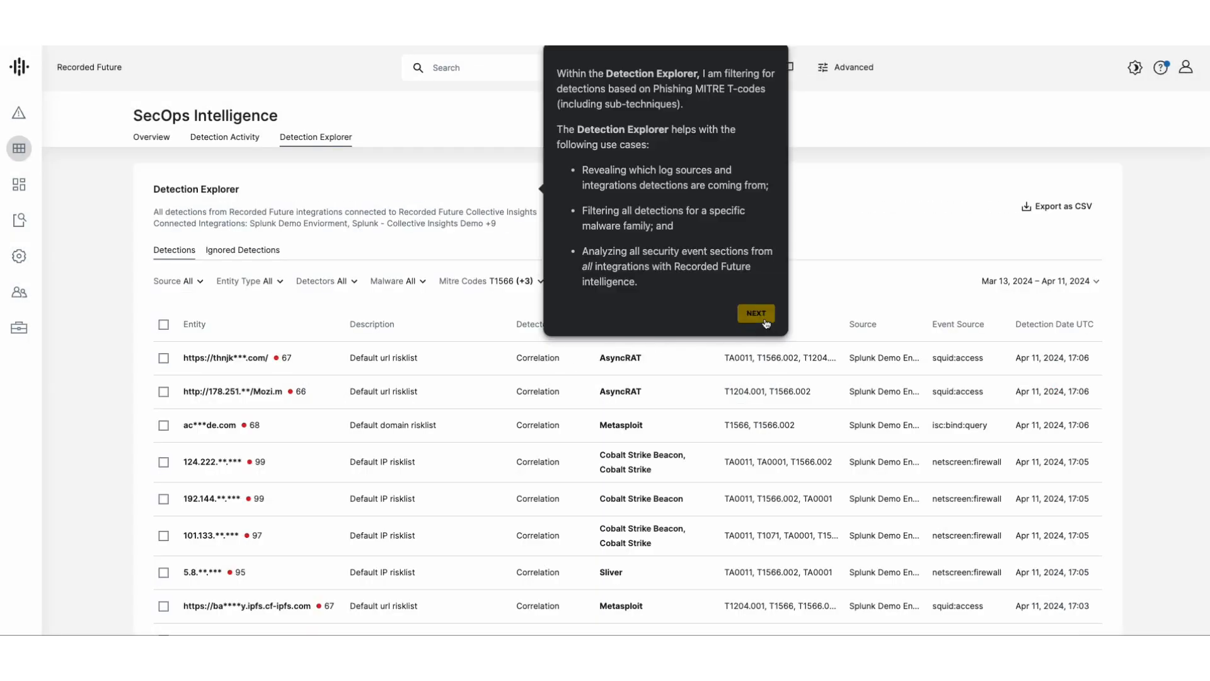
Advance past the T1566 (+3) Detection Explorer use-case tip to entity-type narrowing
{"action": "left_click", "coordinate": [756, 312]}
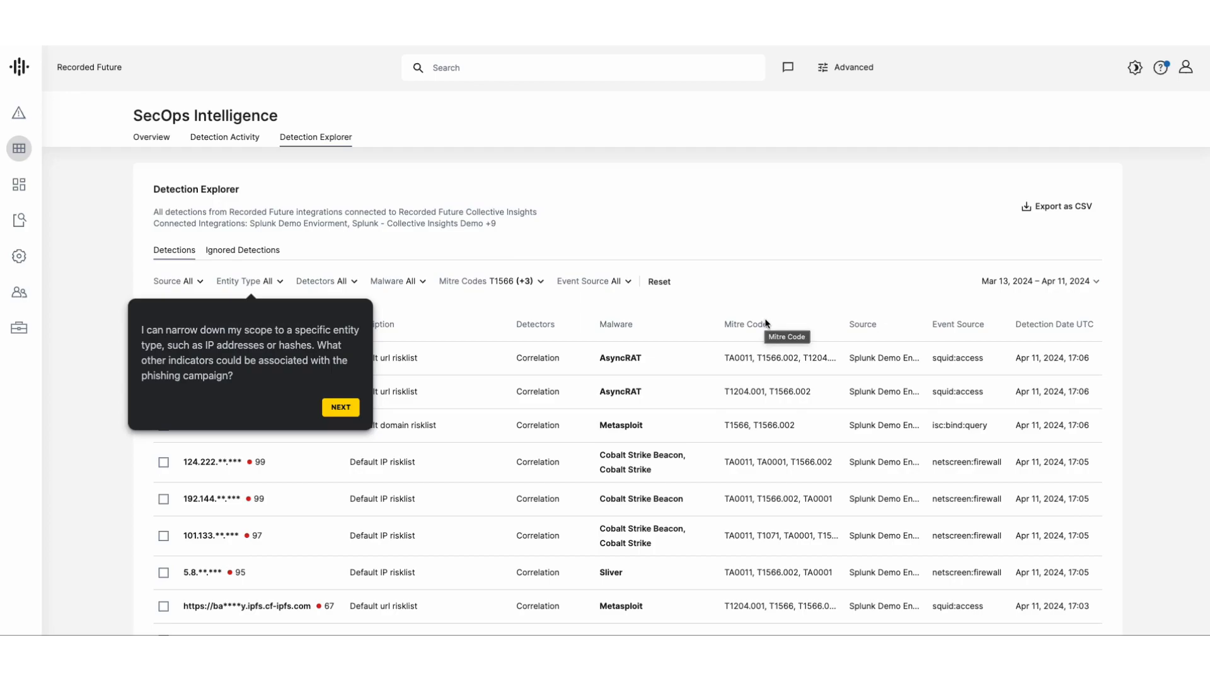
{"action": "mouse_move", "coordinate": [536, 439]}
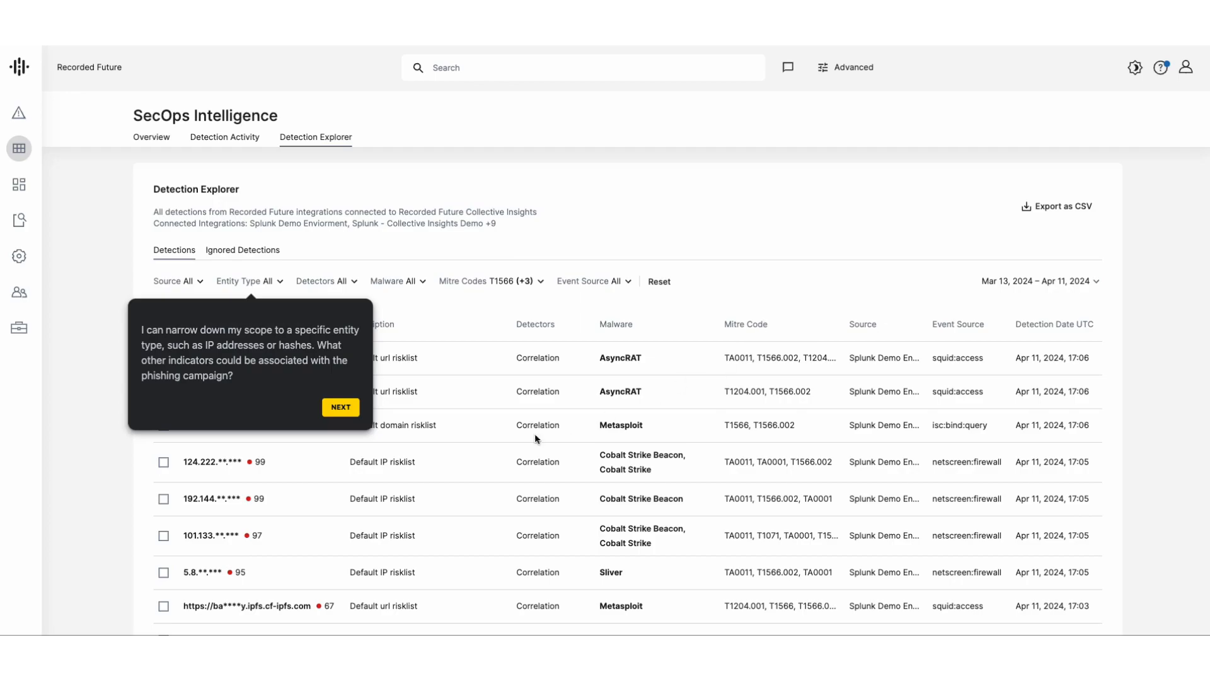